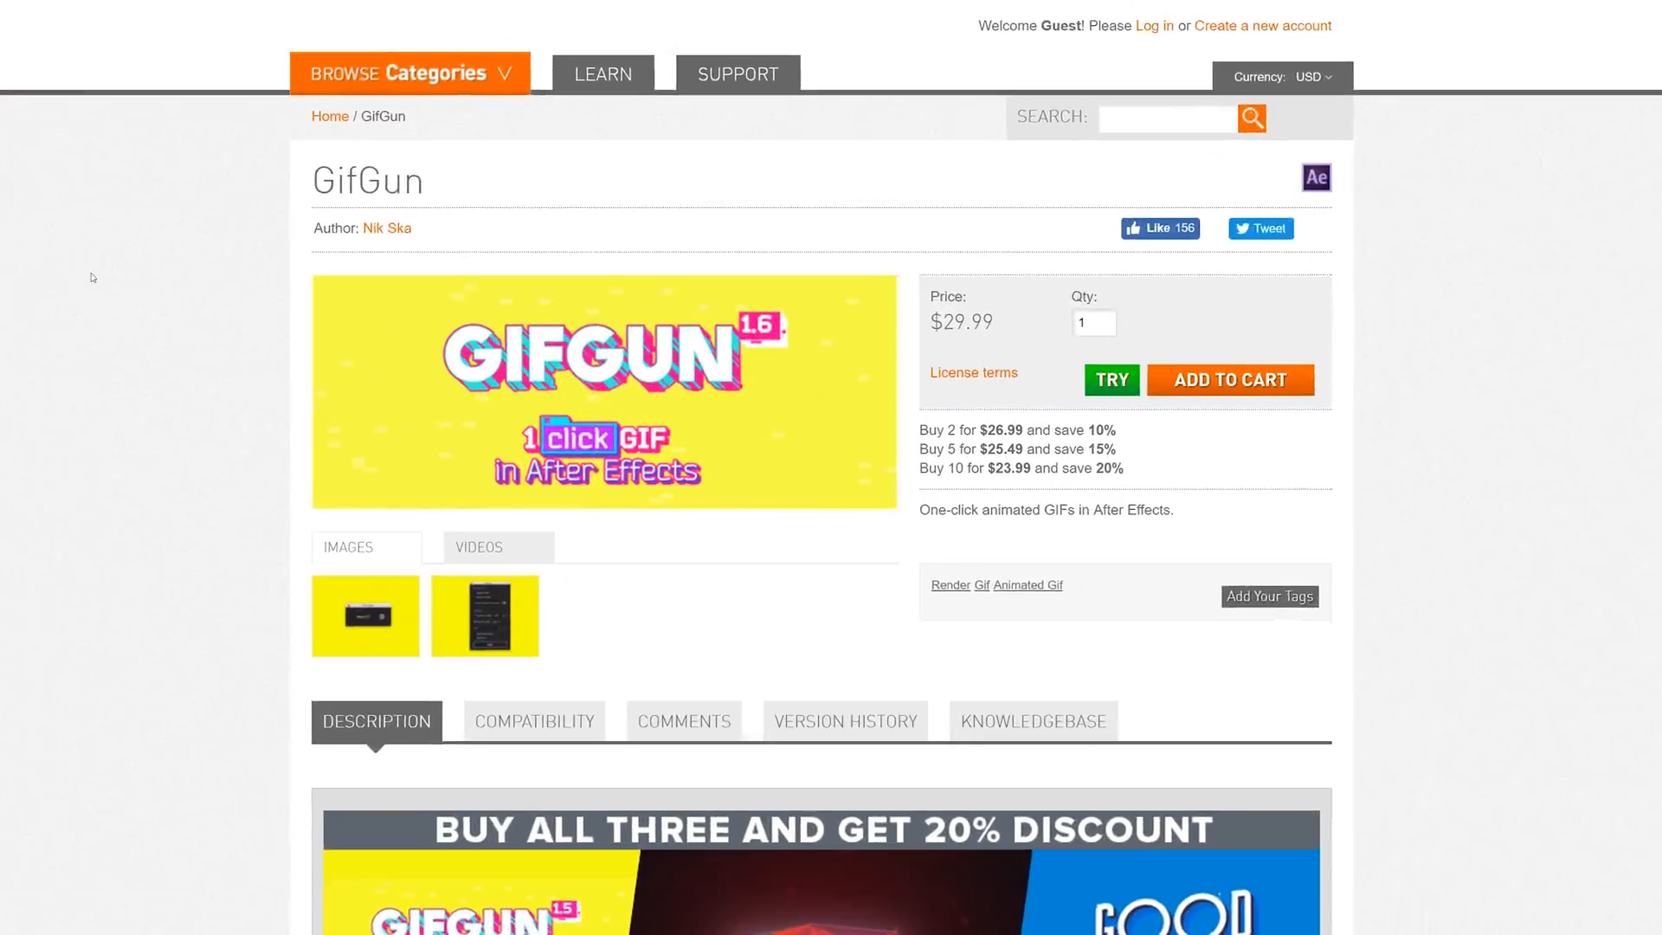
- Stop the transition preview and bring up the GifGun export settings
{"action": "scroll", "scroll_direction": "down", "scroll_amount": 3}
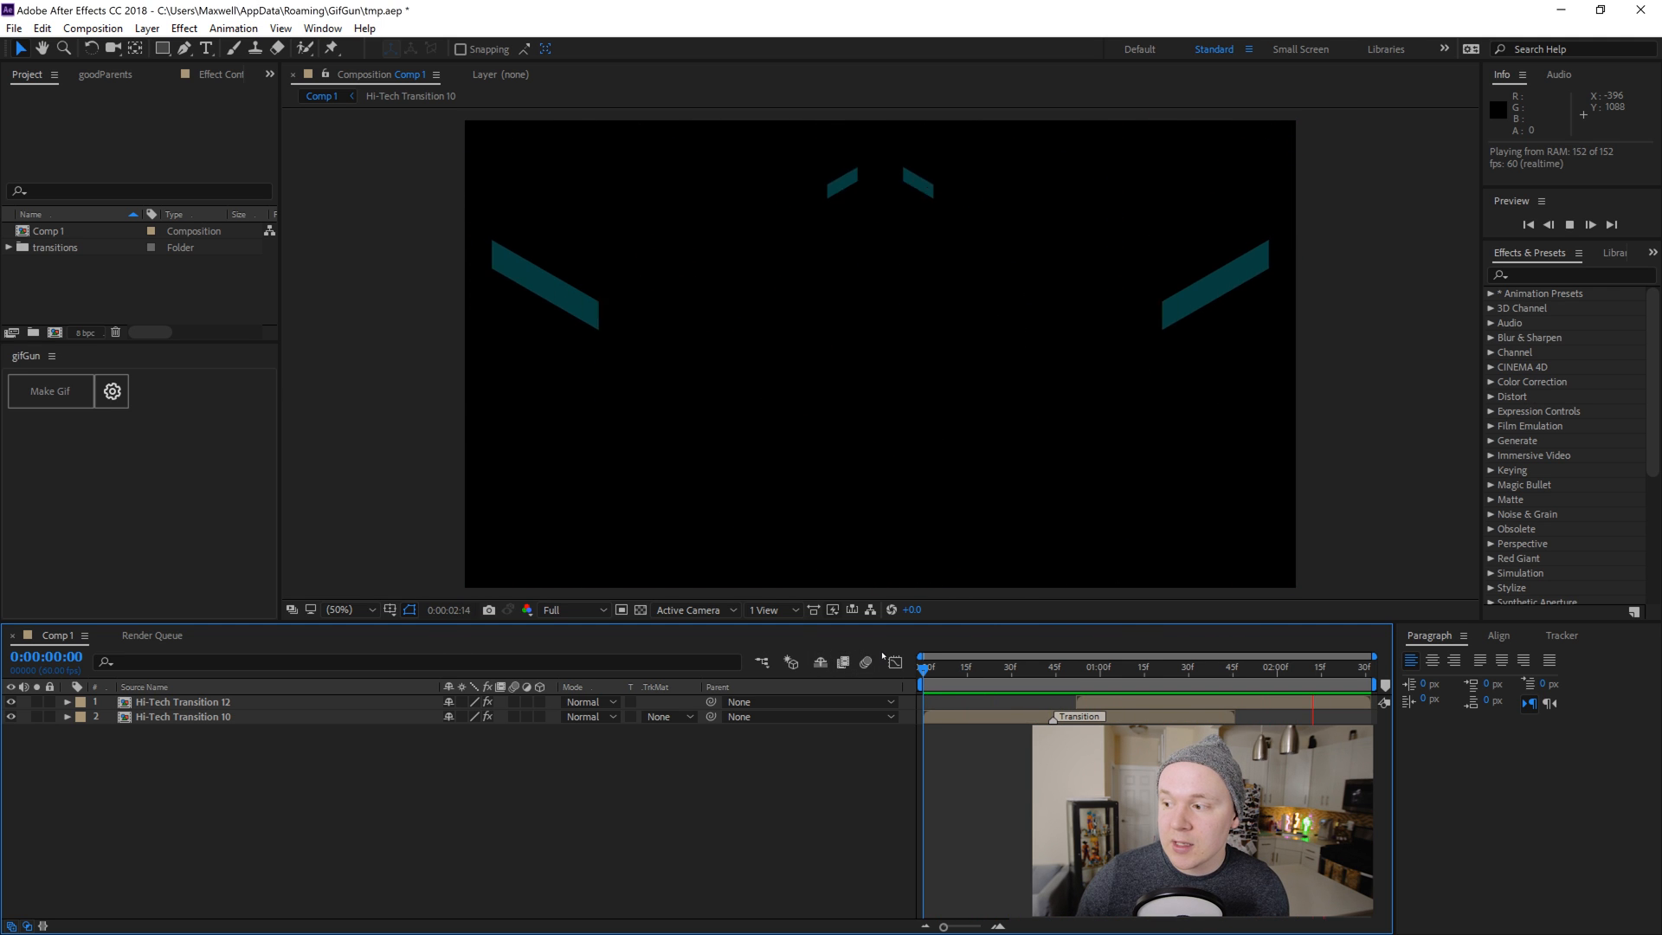
{"action": "left_click", "coordinate": [1000, 668]}
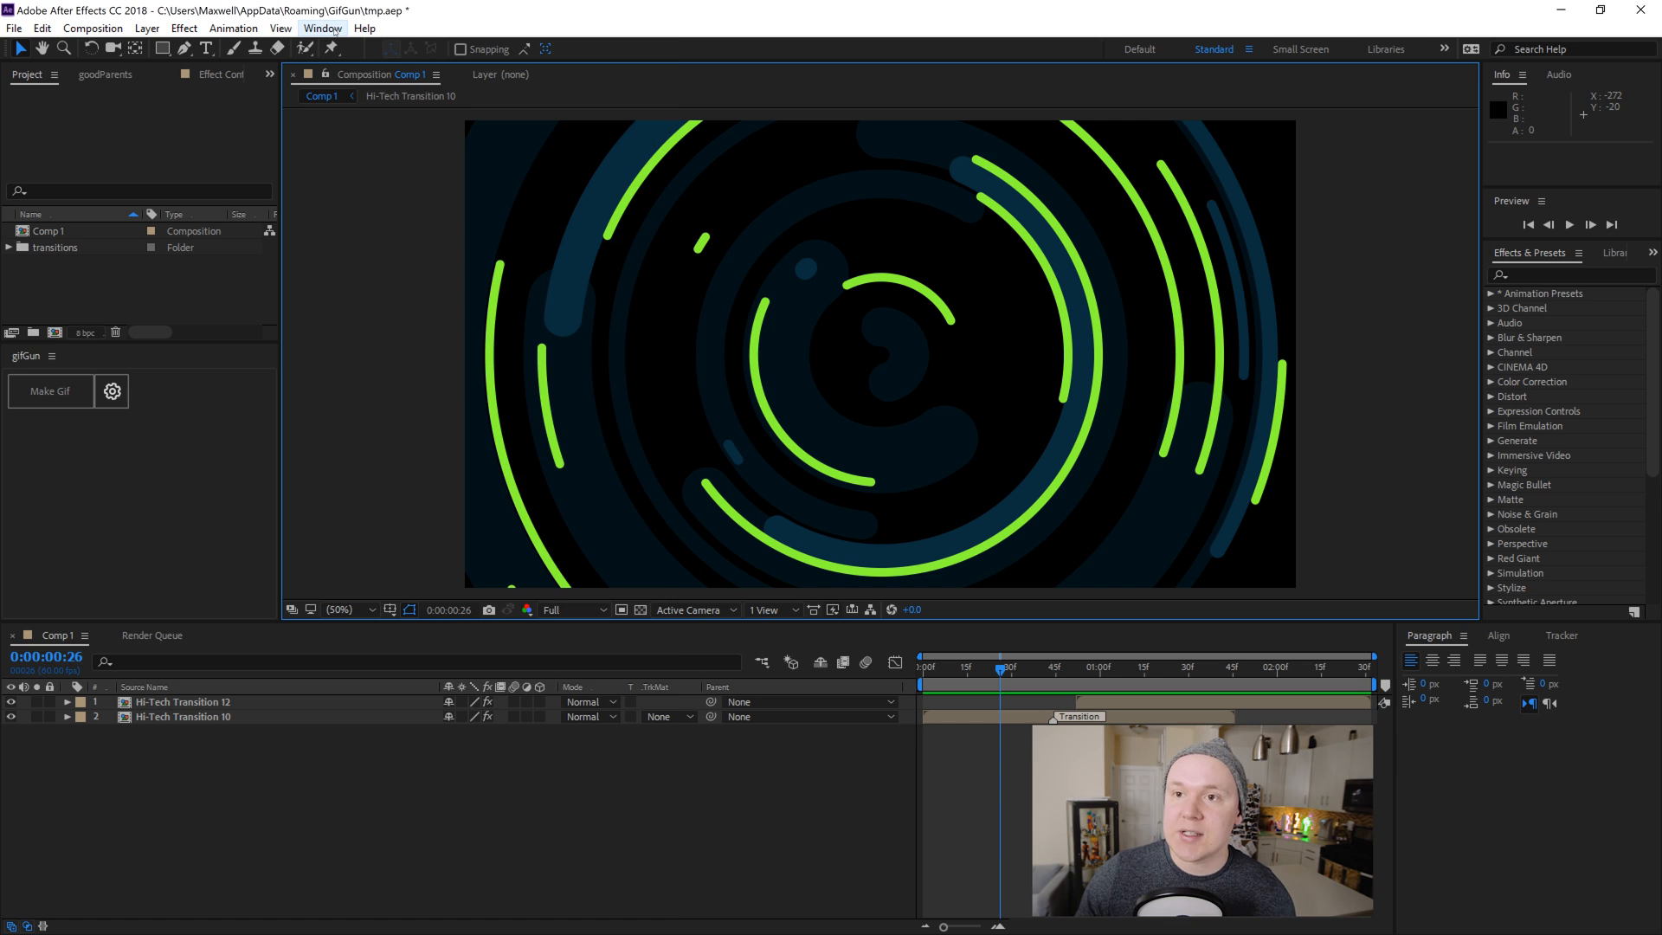
{"action": "left_click", "coordinate": [324, 28]}
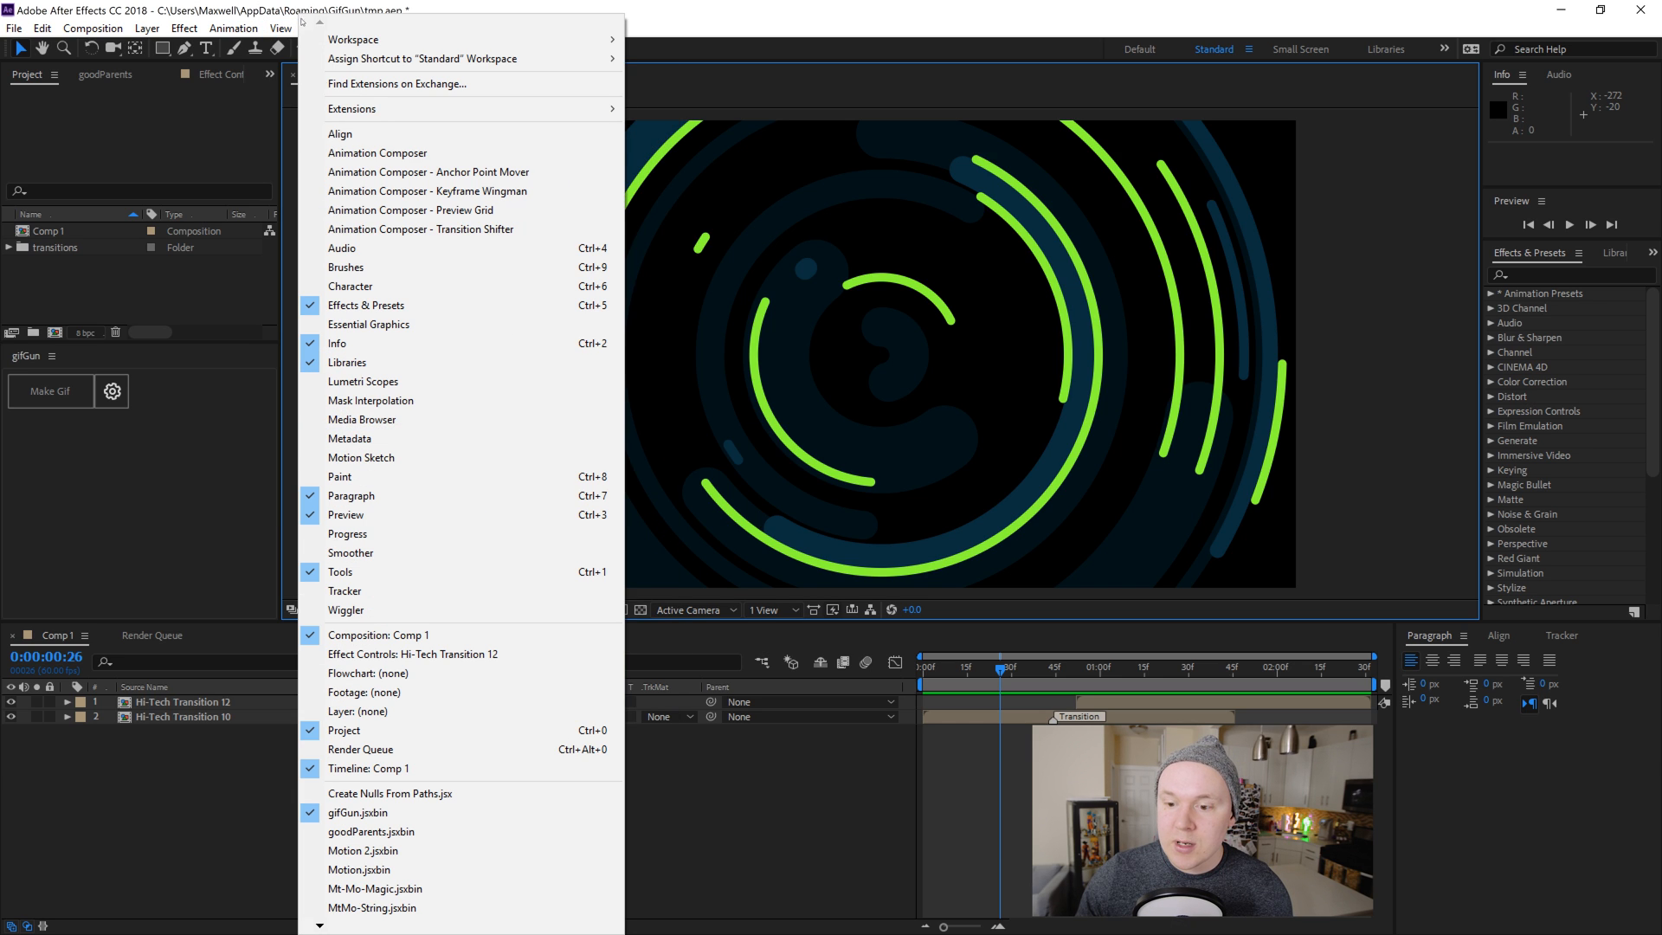
{"action": "mouse_move", "coordinate": [358, 812]}
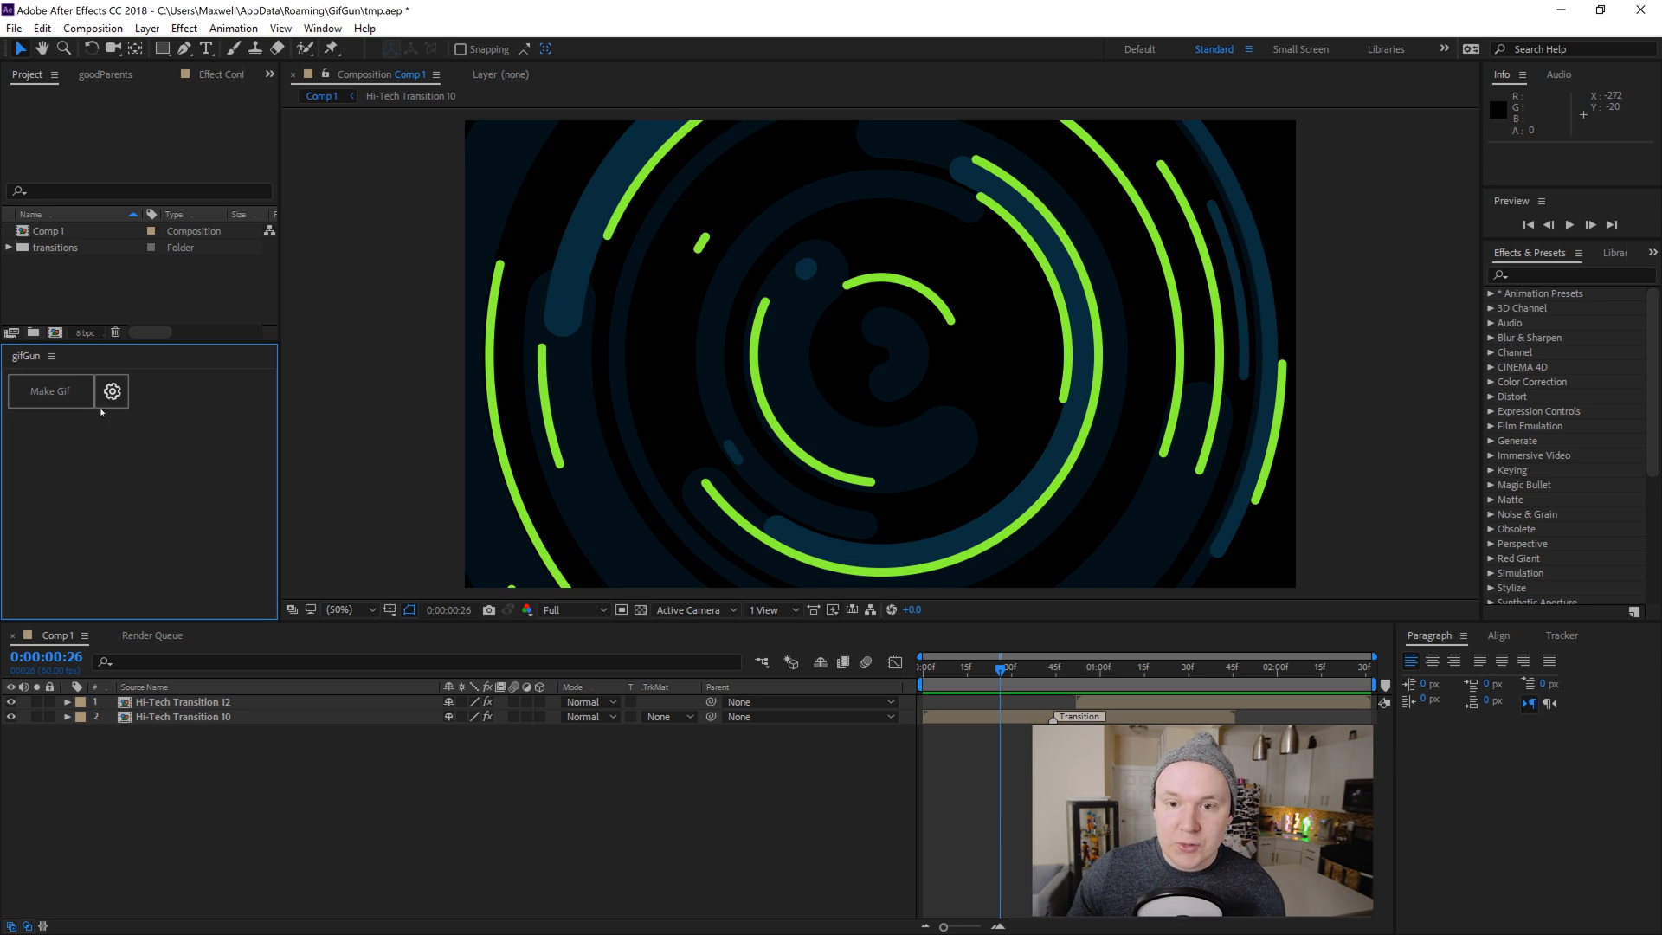
{"action": "mouse_move", "coordinate": [51, 391]}
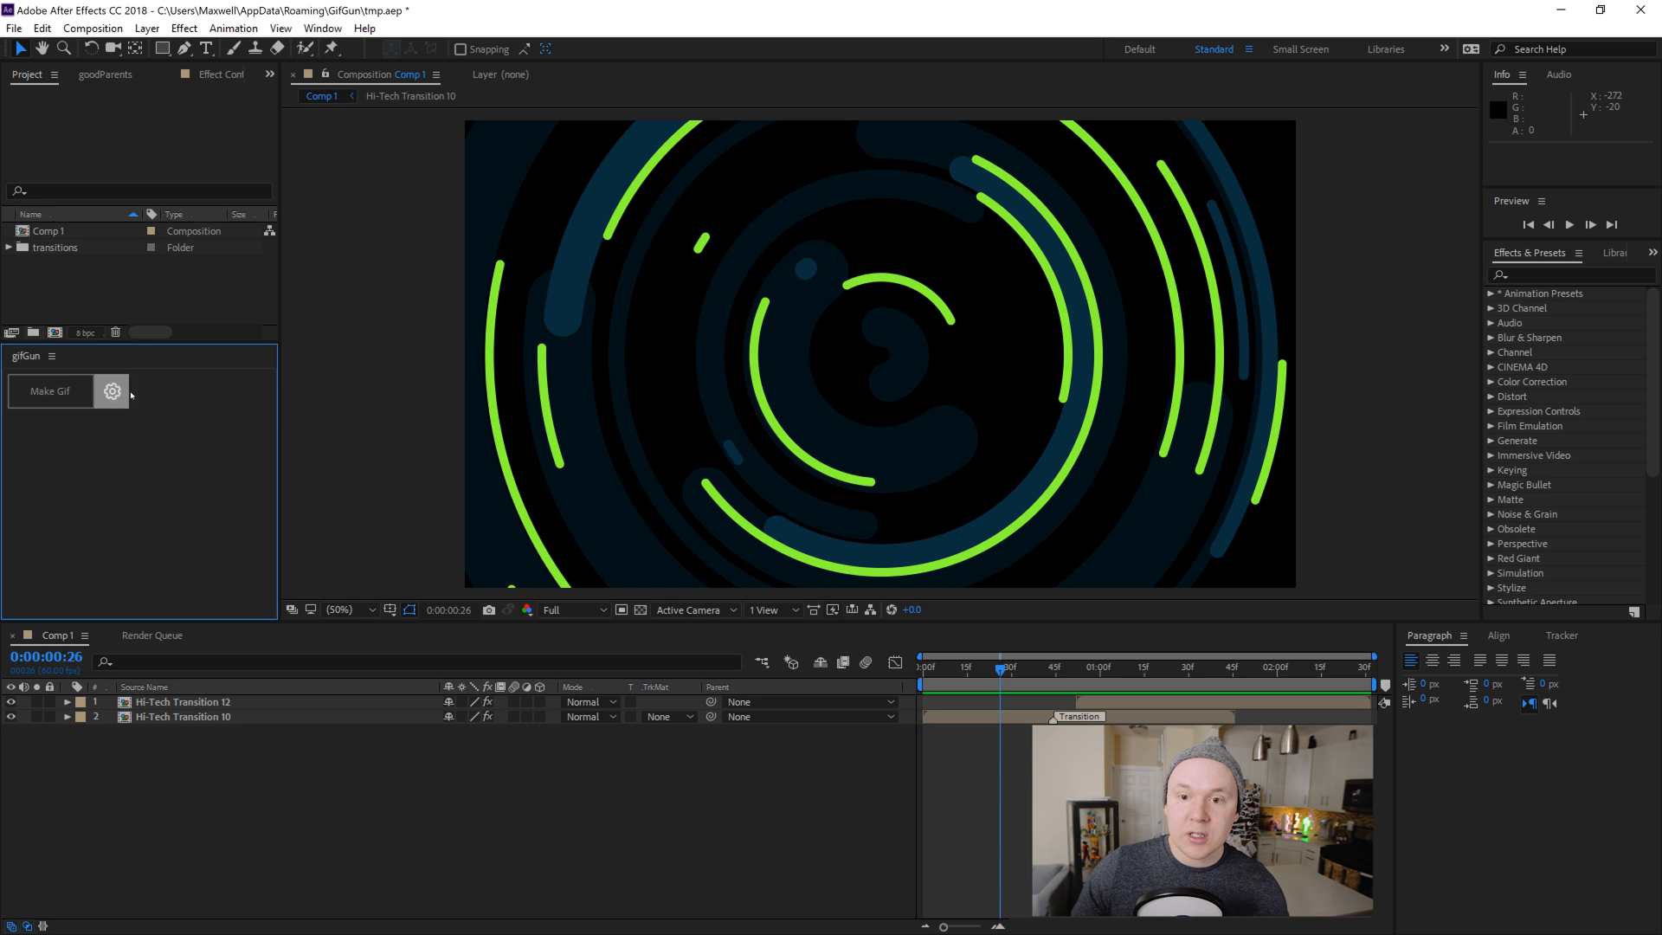
{"action": "left_click", "coordinate": [111, 391]}
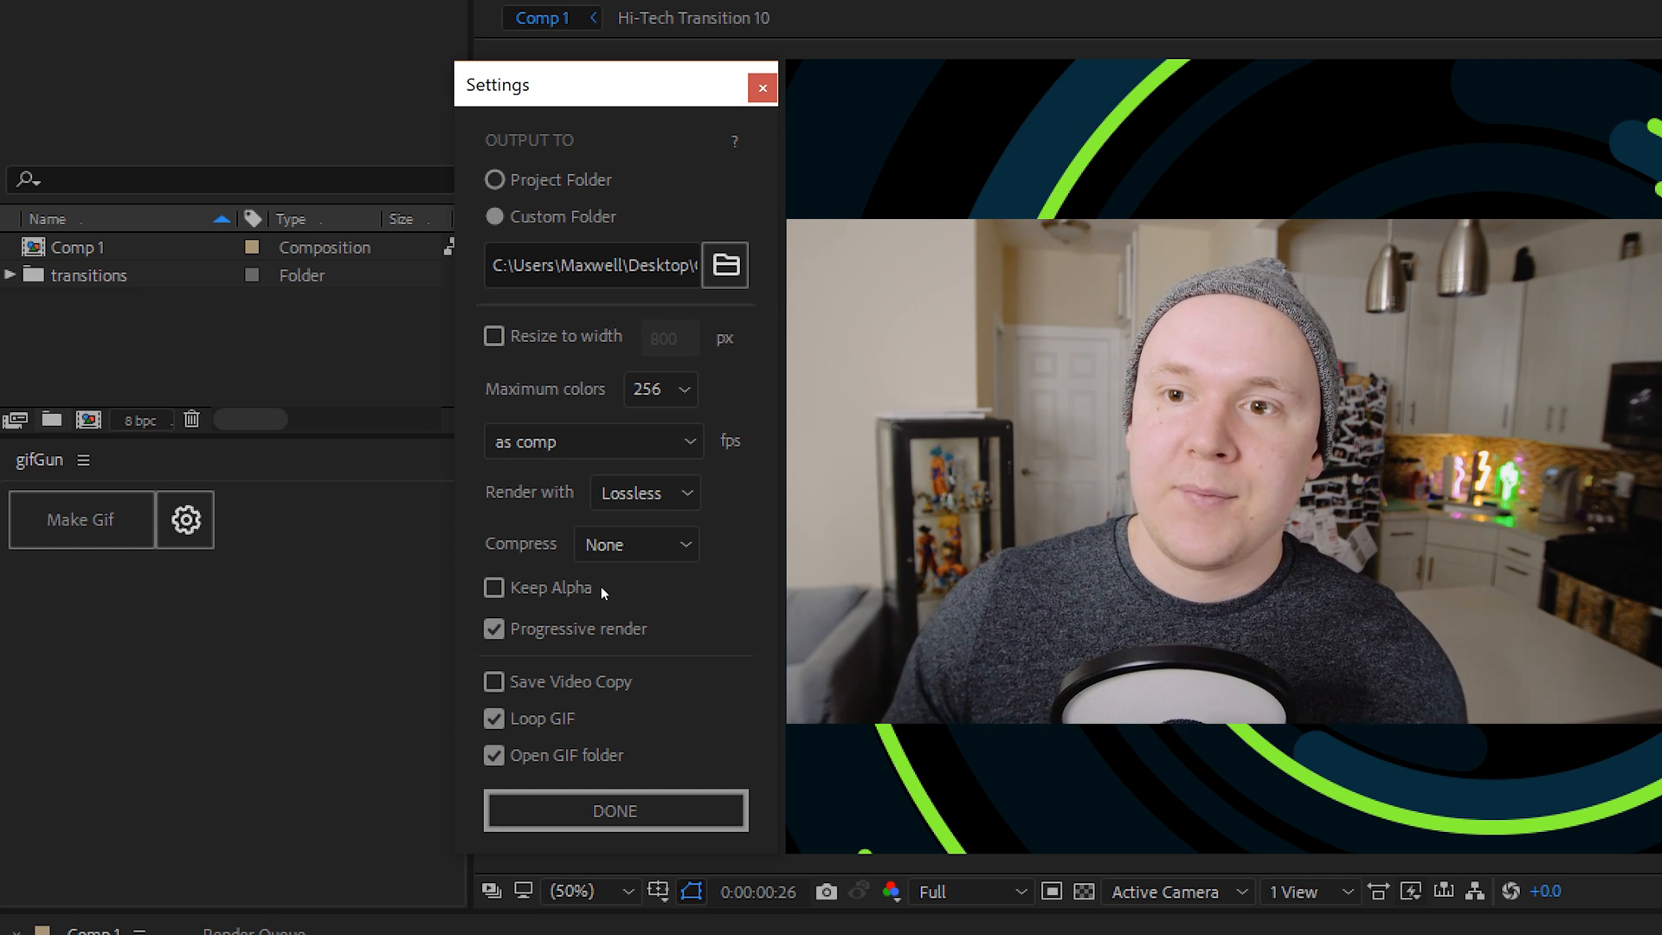
- Save GifGun settings: custom desktop output folder, Lossless render, no GIF-folder auto-open
{"action": "left_click", "coordinate": [495, 216]}
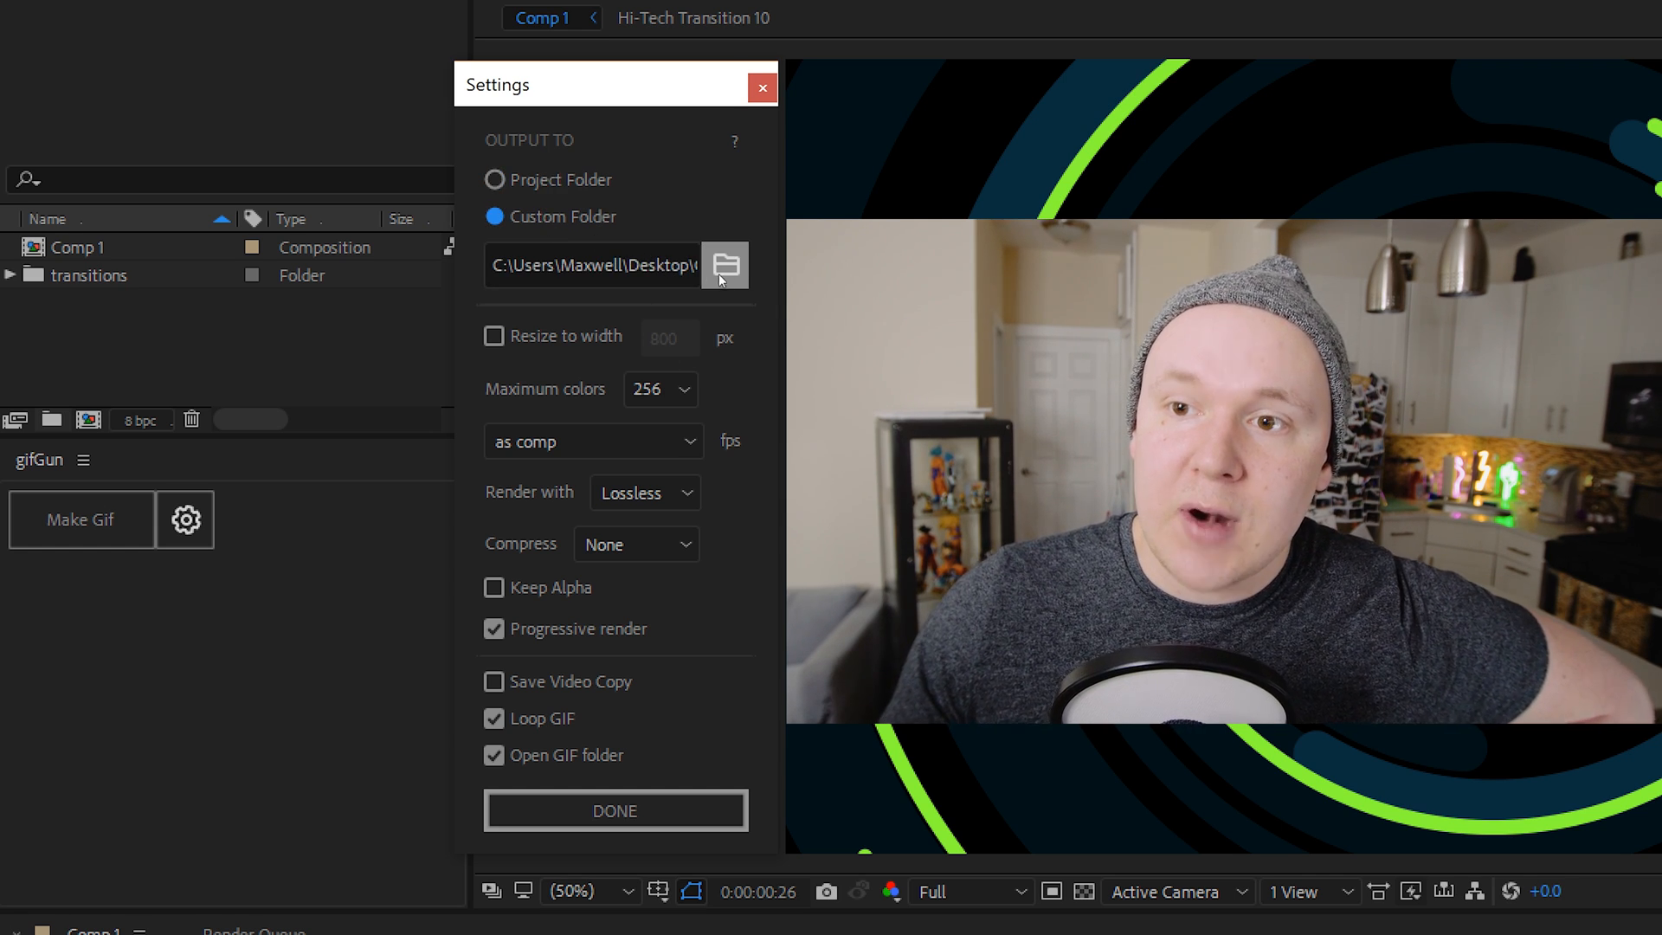
{"action": "mouse_move", "coordinate": [527, 376]}
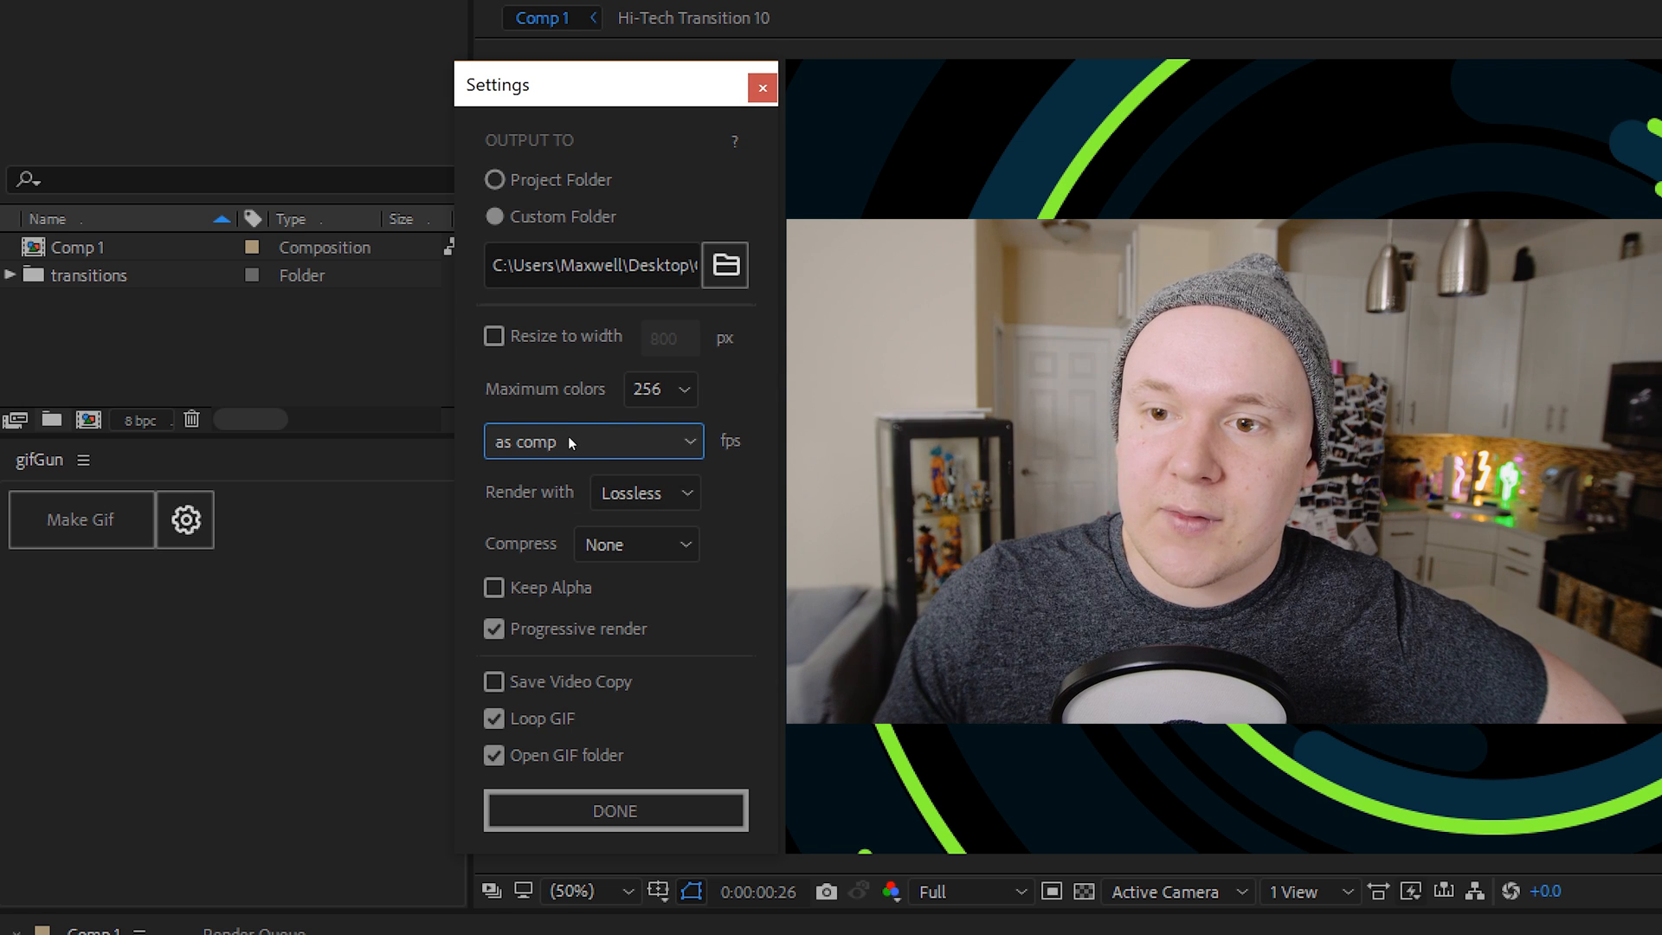
{"action": "mouse_move", "coordinate": [635, 544]}
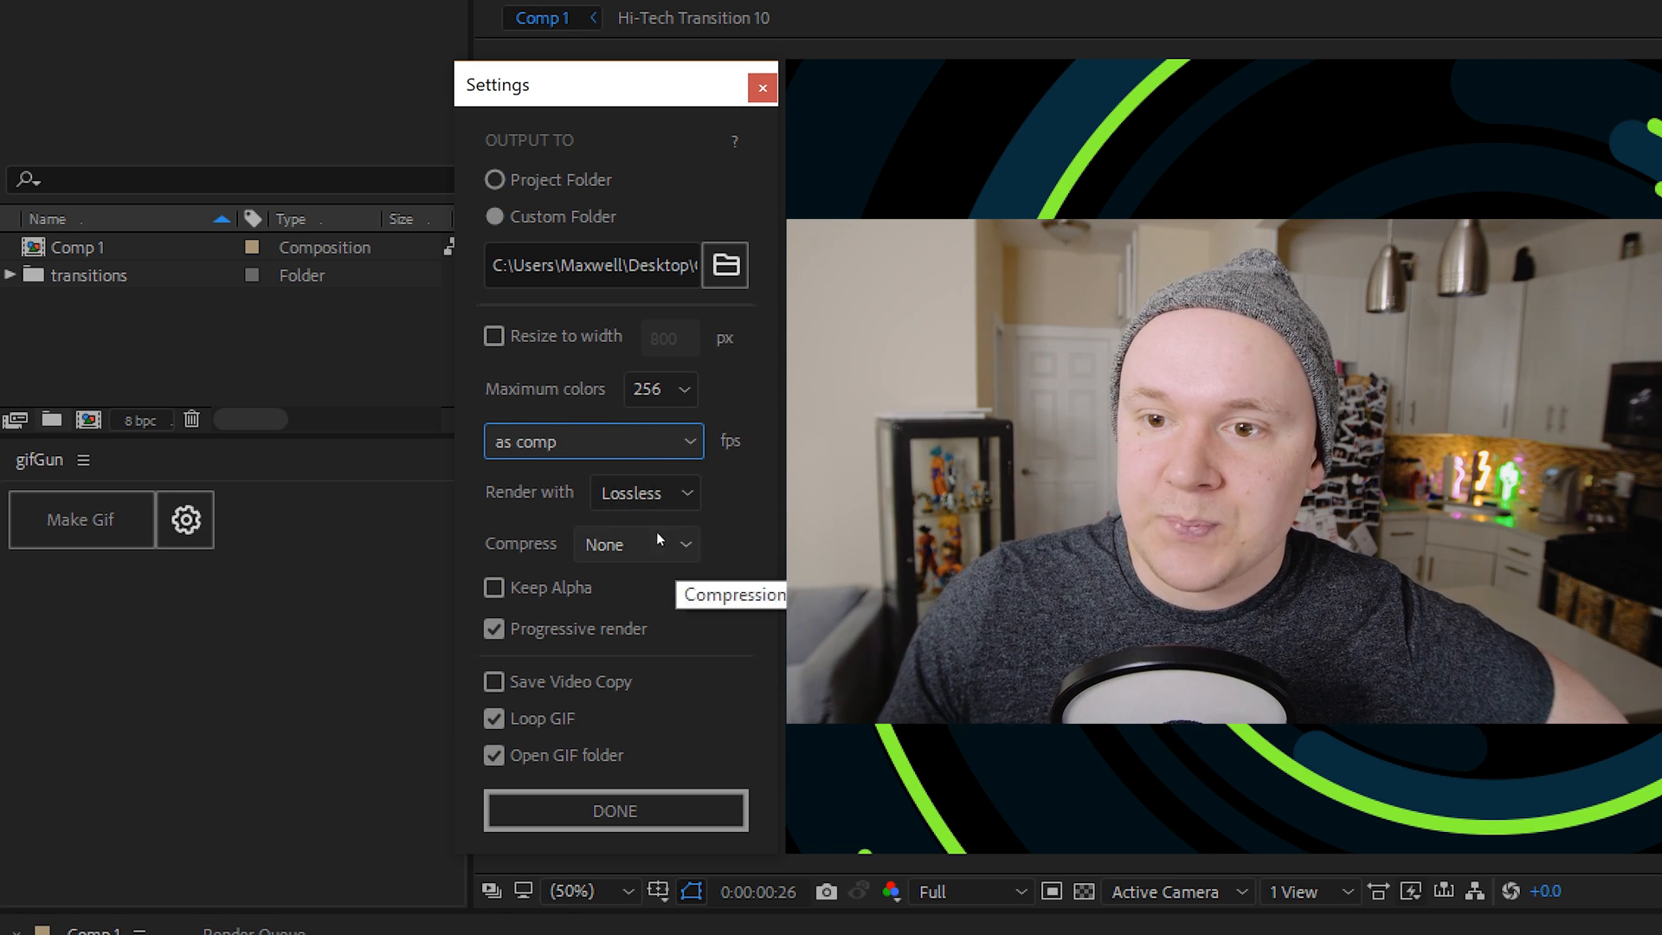
{"action": "left_click", "coordinate": [644, 492]}
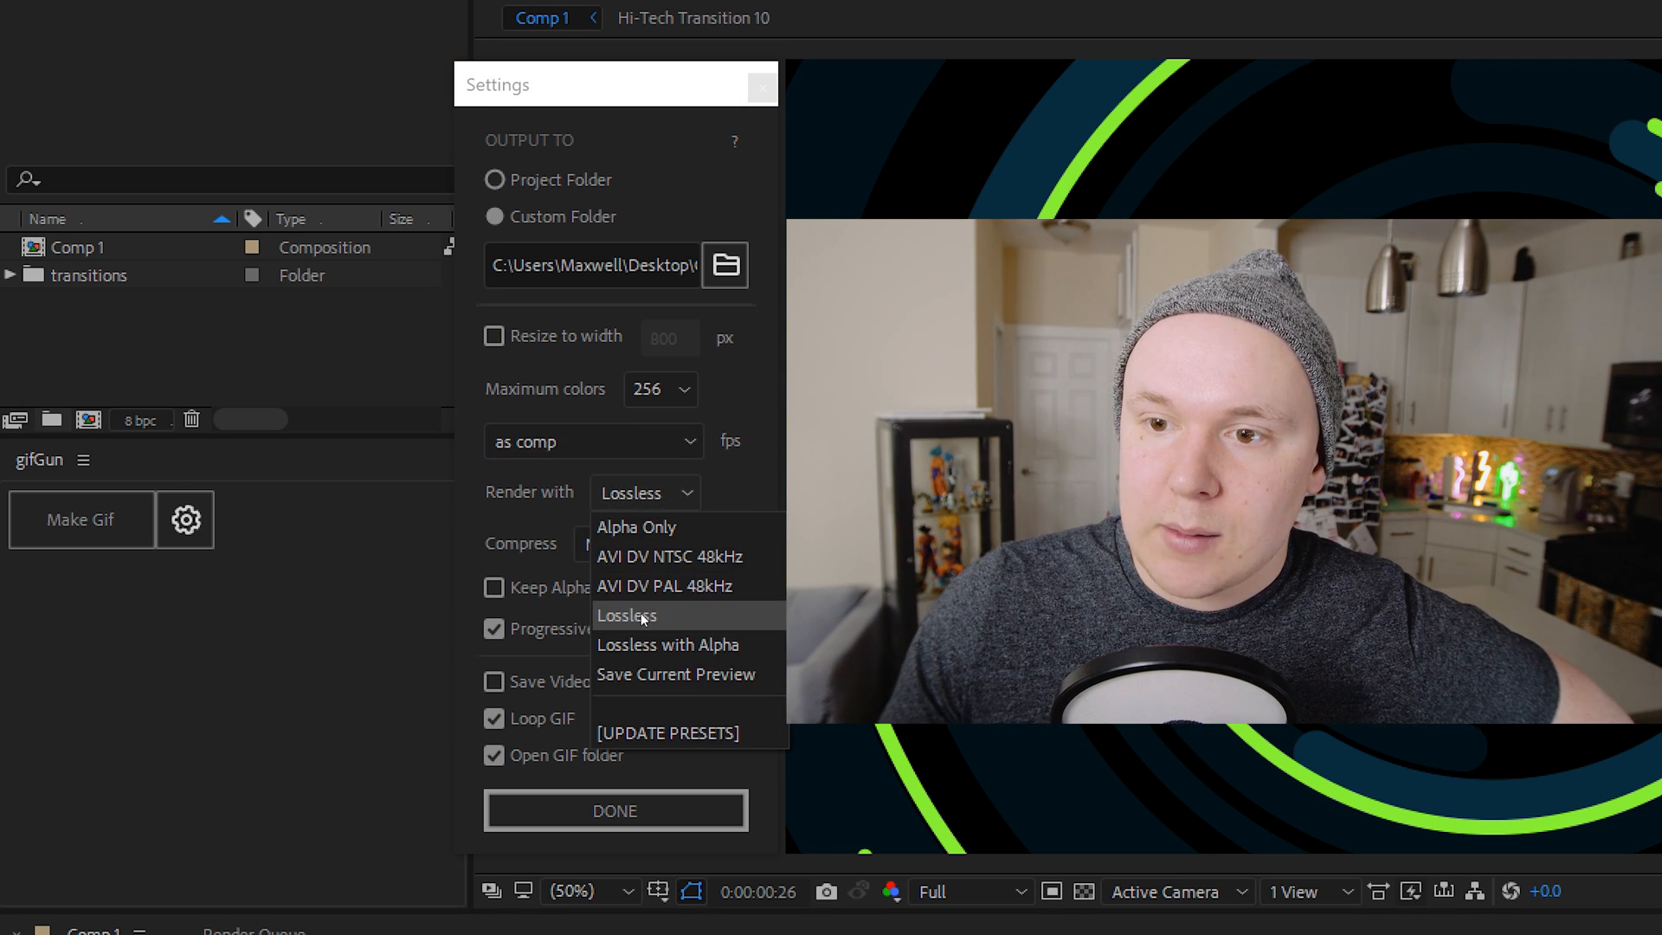
{"action": "left_click", "coordinate": [626, 615]}
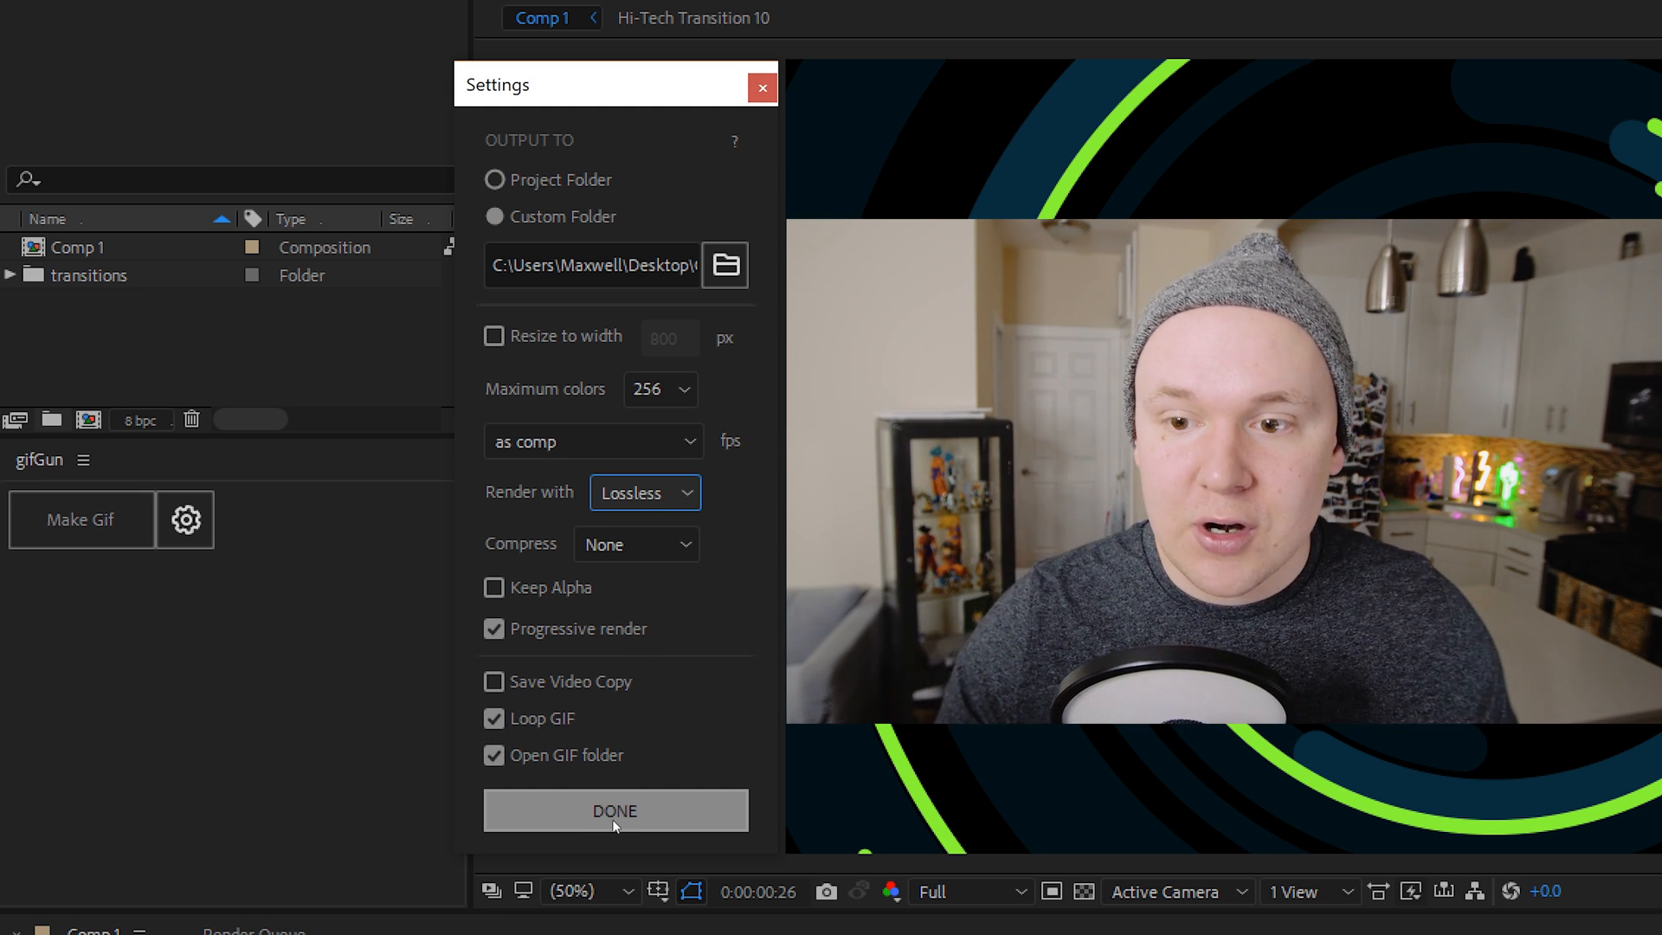
{"action": "mouse_move", "coordinate": [494, 755]}
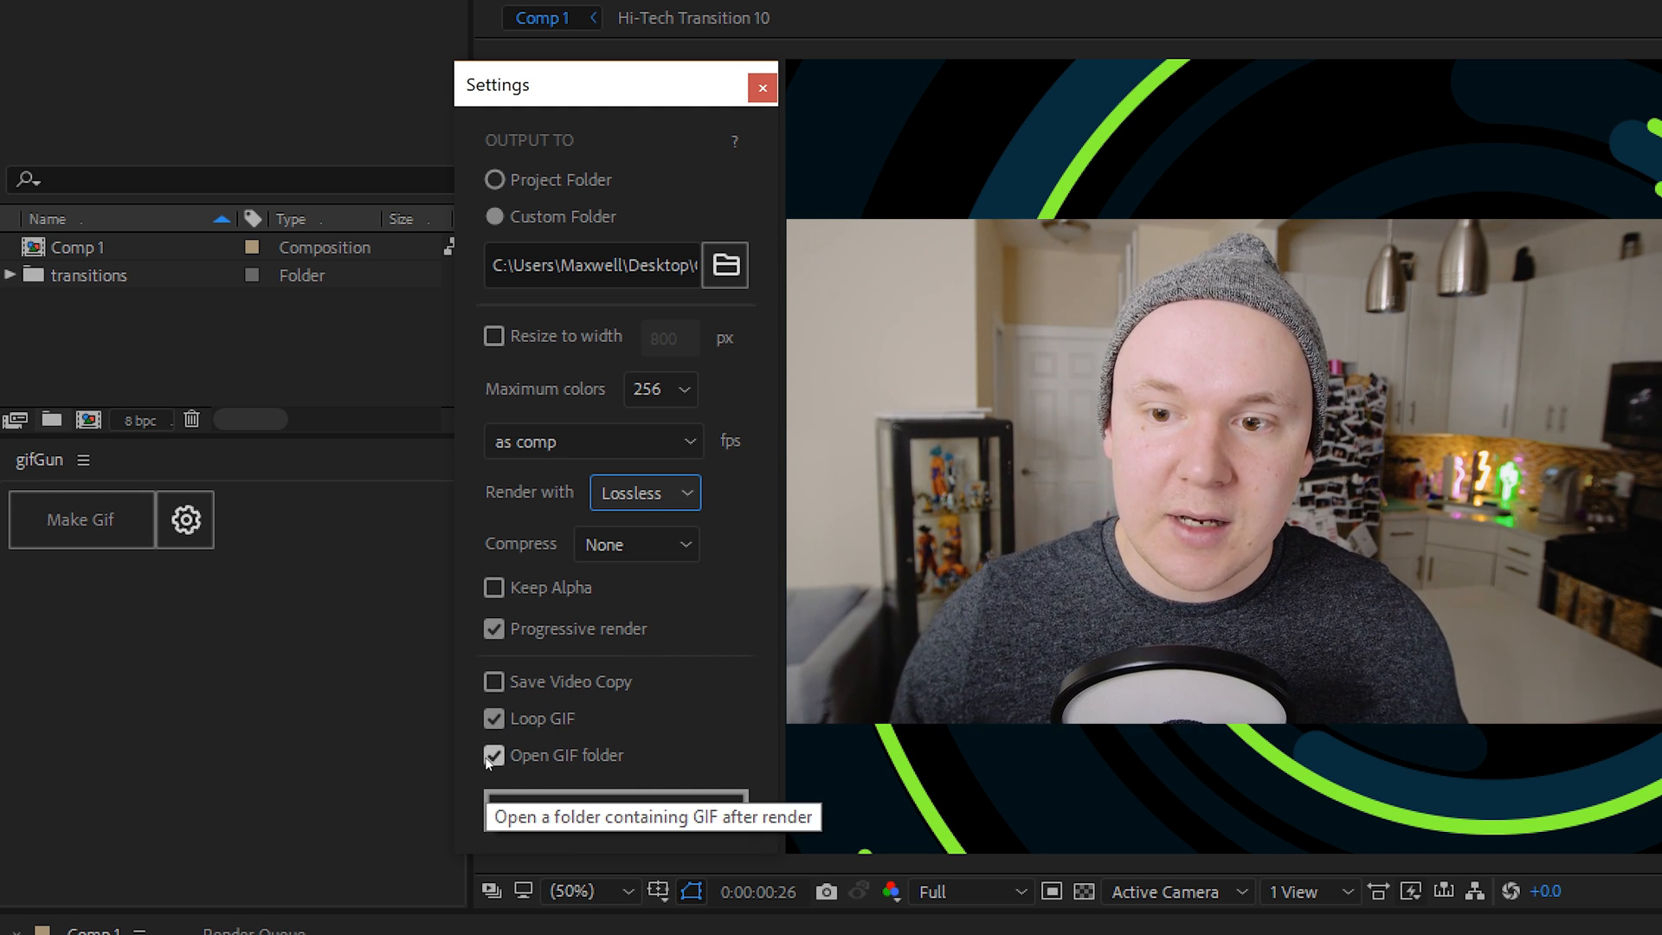
{"action": "left_click", "coordinate": [494, 755]}
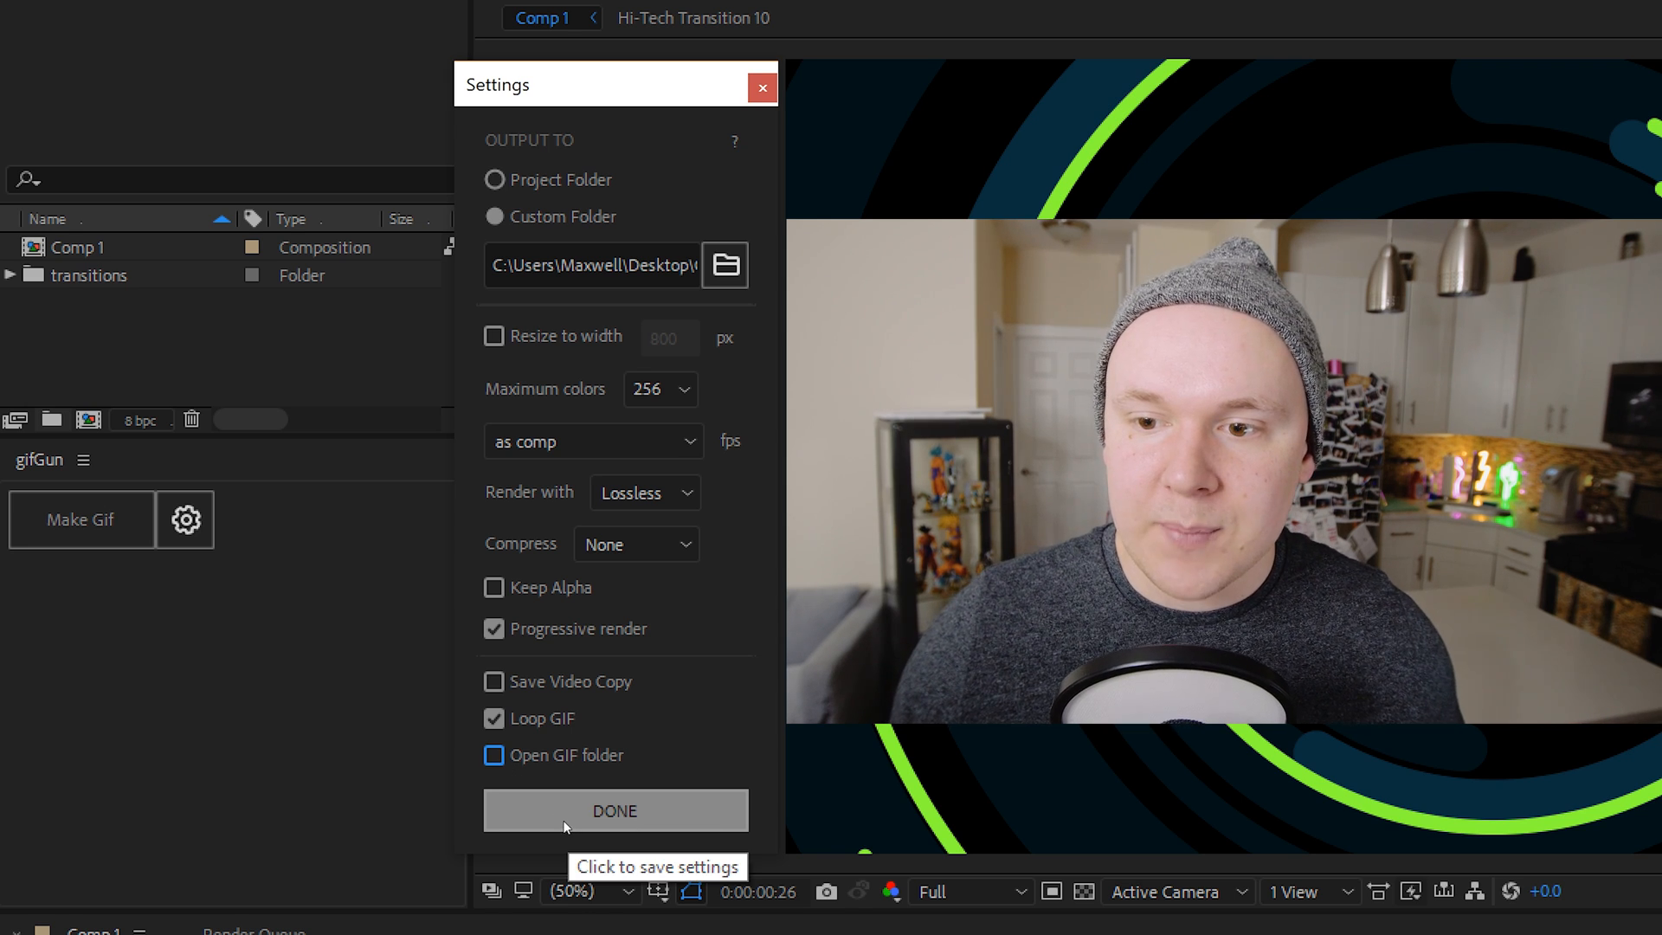
{"action": "left_click", "coordinate": [614, 810]}
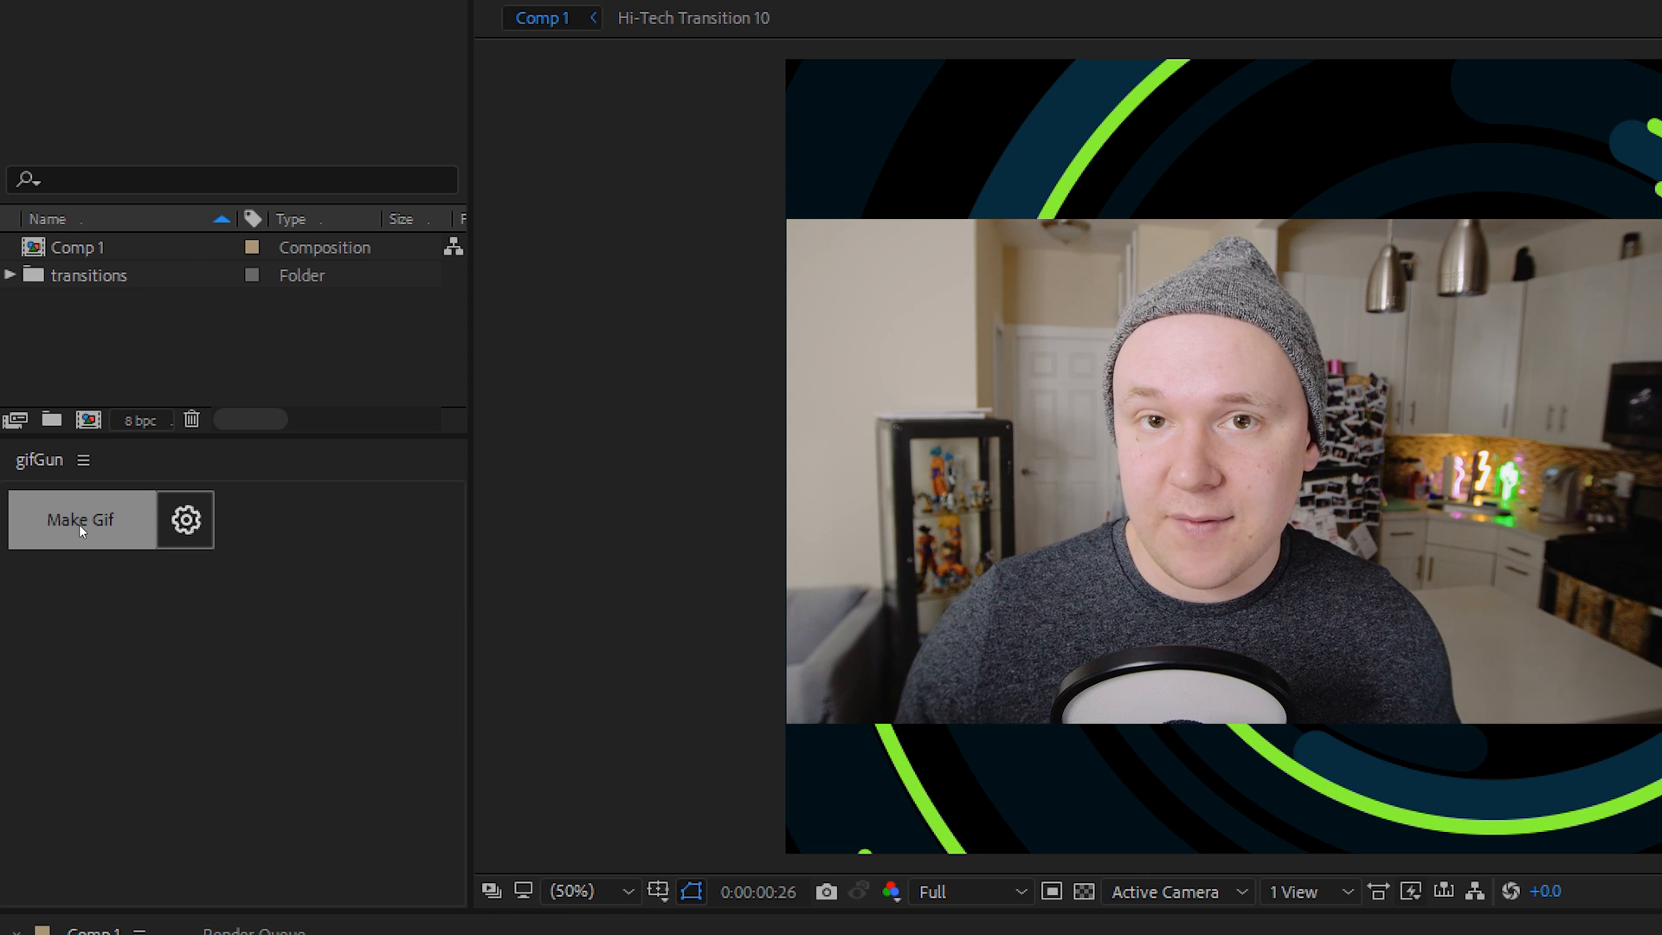
- Render Comp 1 to a GIF with Make Gif
{"action": "left_click", "coordinate": [82, 520]}
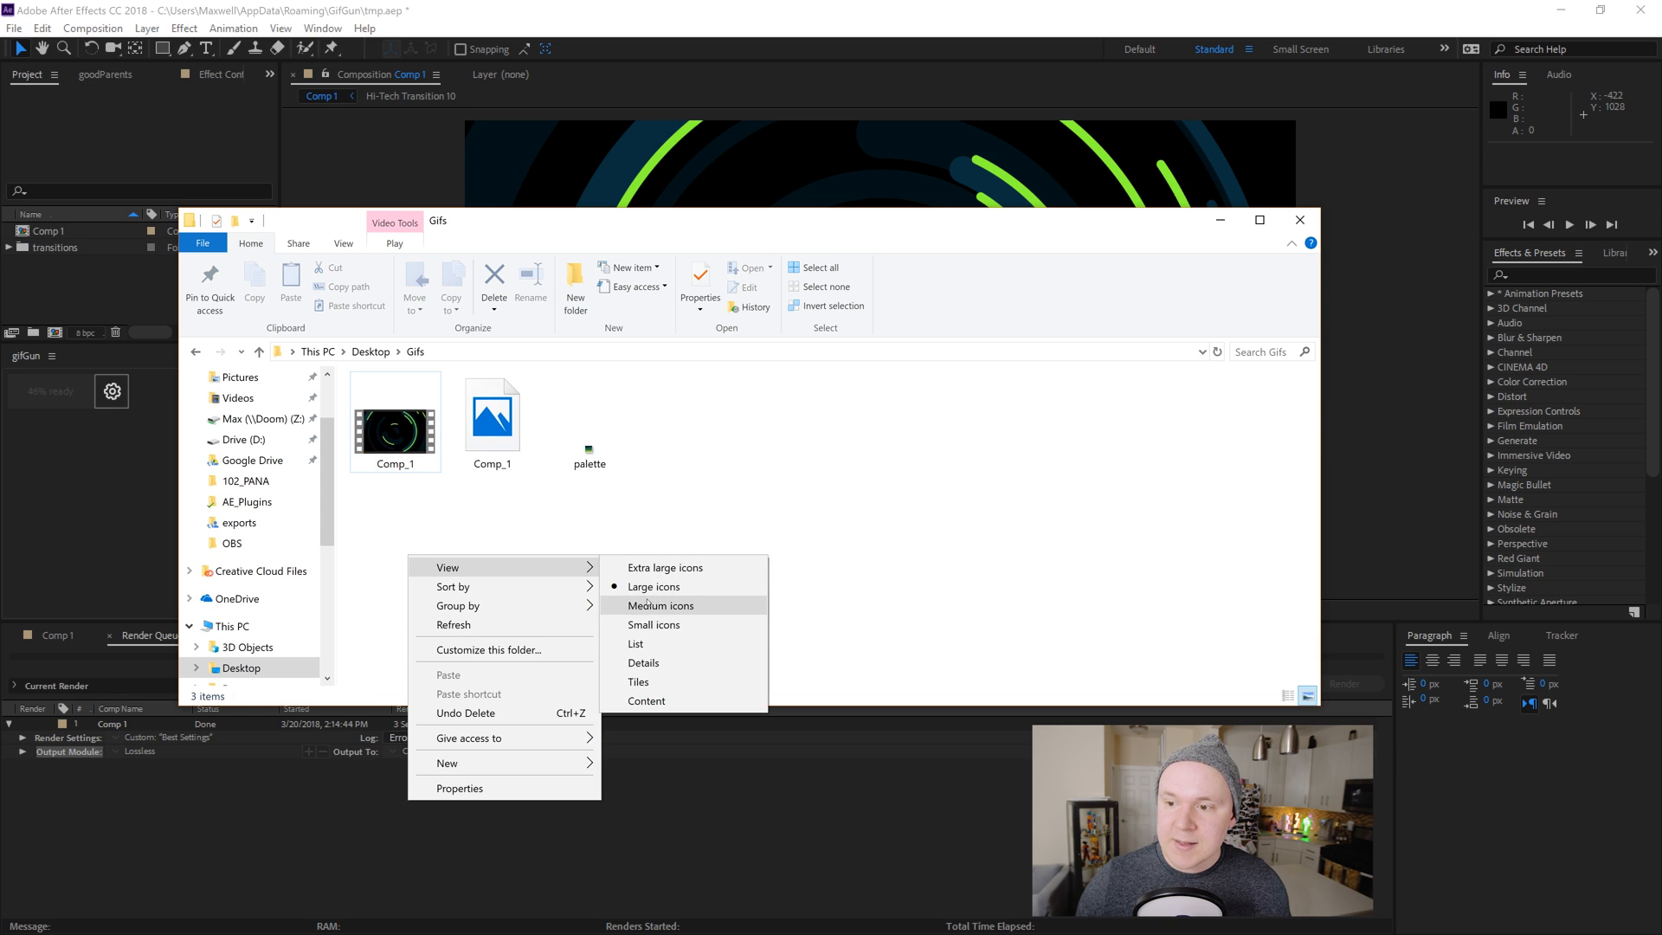
- List the Gifs folder and check the Comp_1 AVI's properties (225 MB)
{"action": "left_click", "coordinate": [636, 644]}
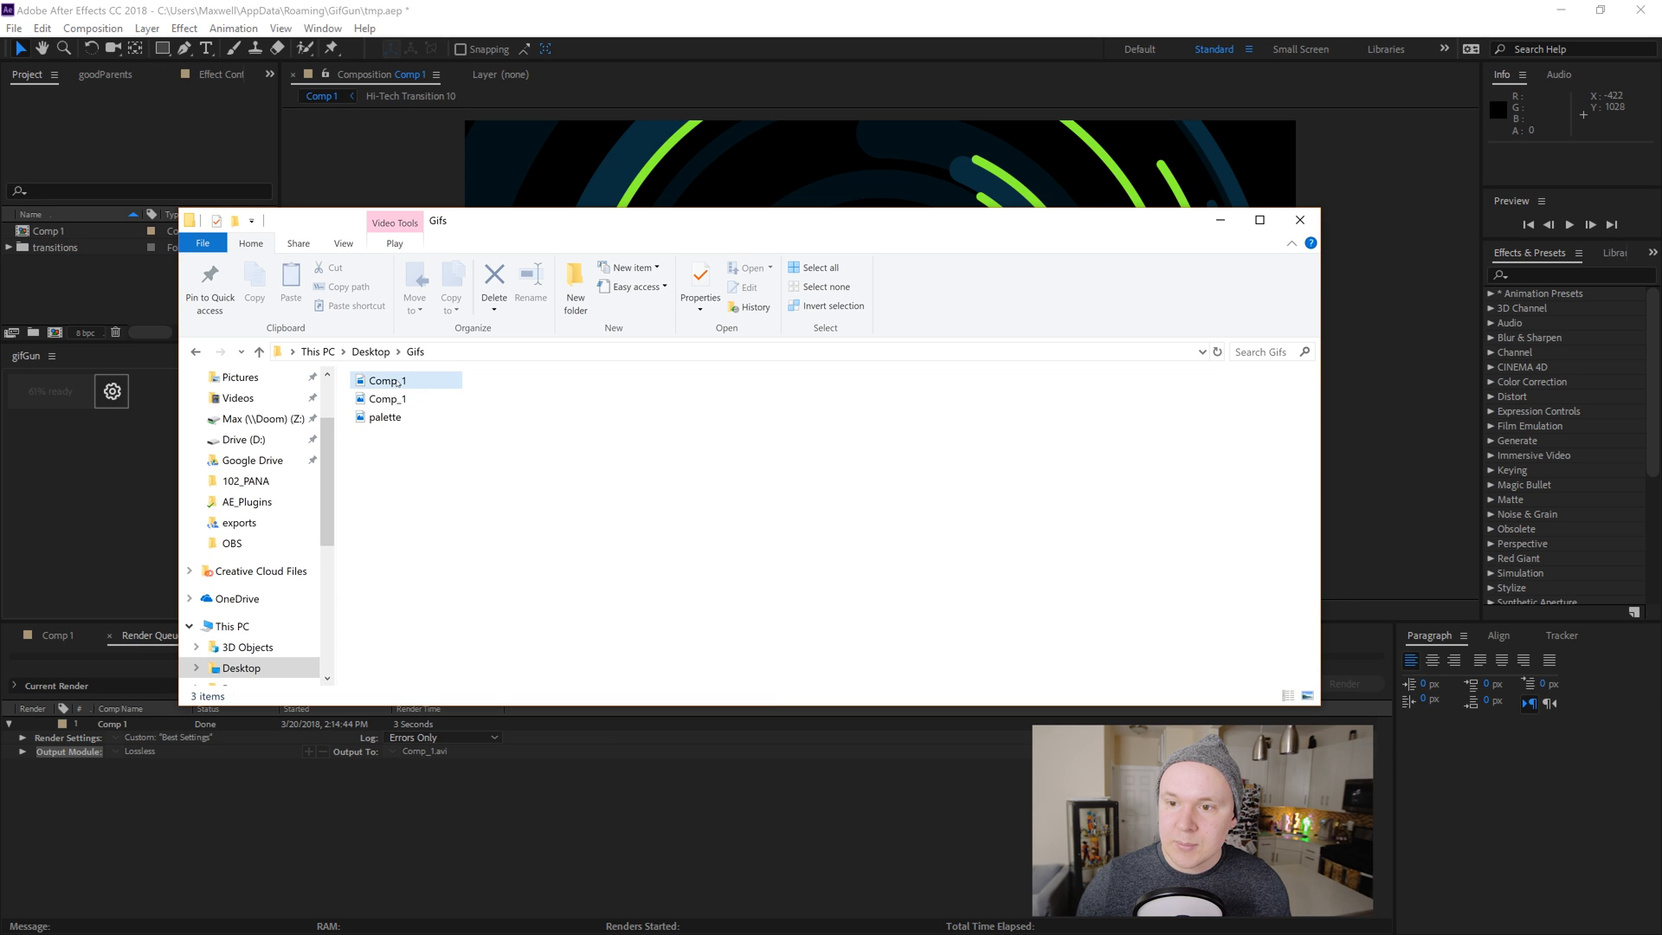
{"action": "right_click", "coordinate": [386, 379]}
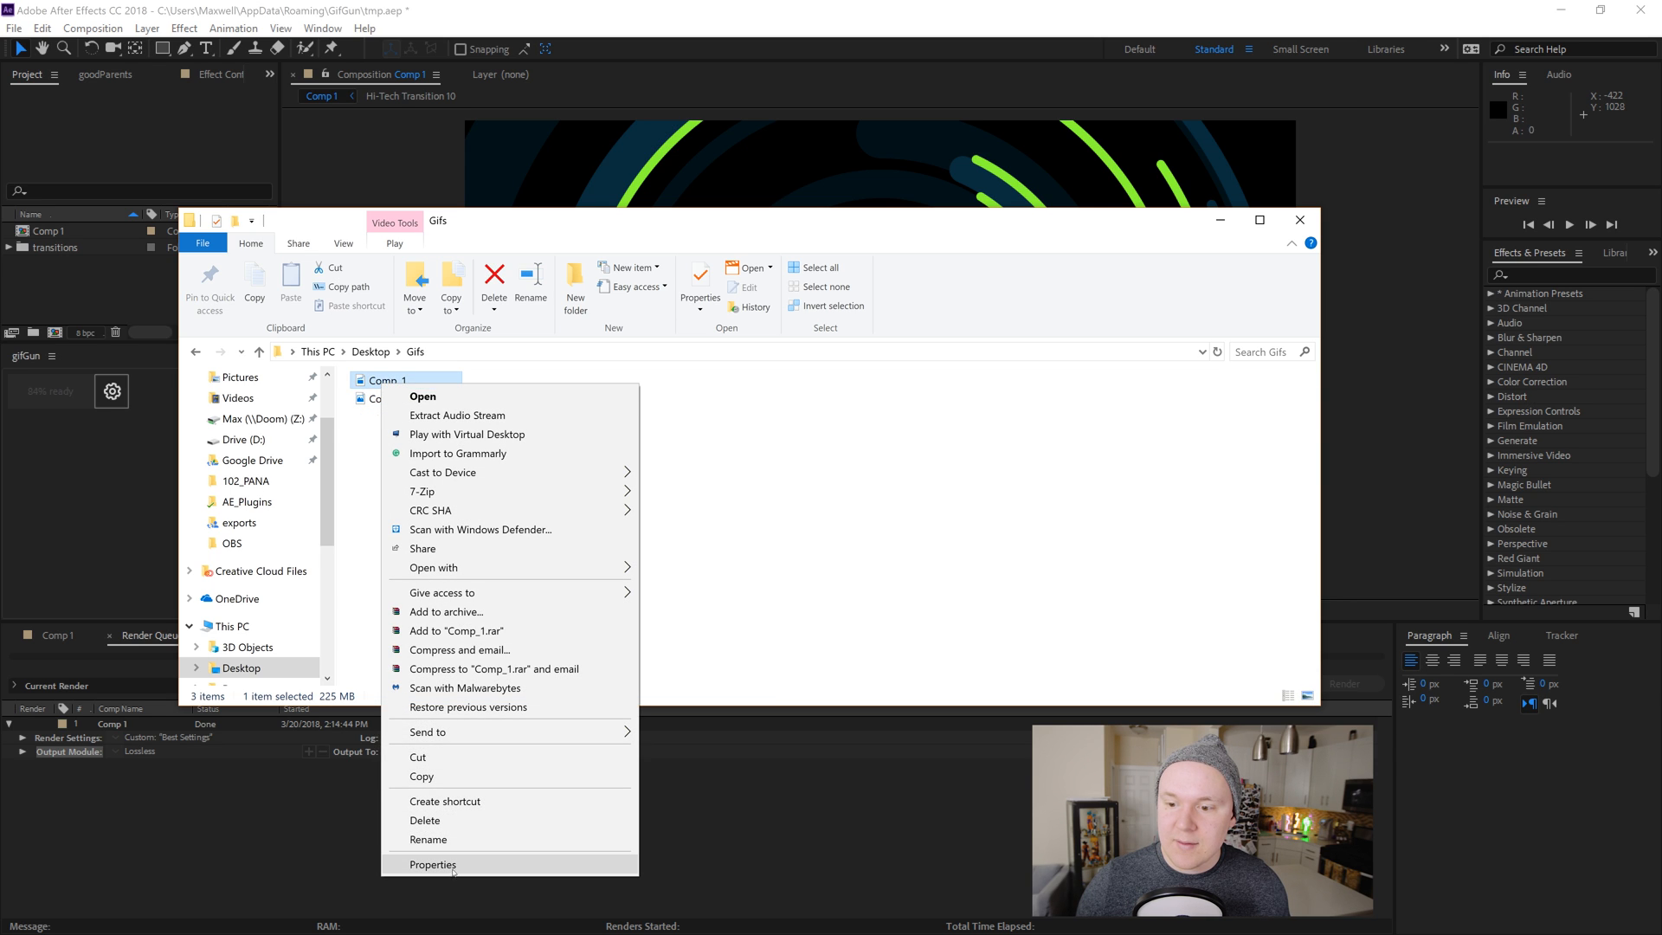
{"action": "left_click", "coordinate": [432, 864]}
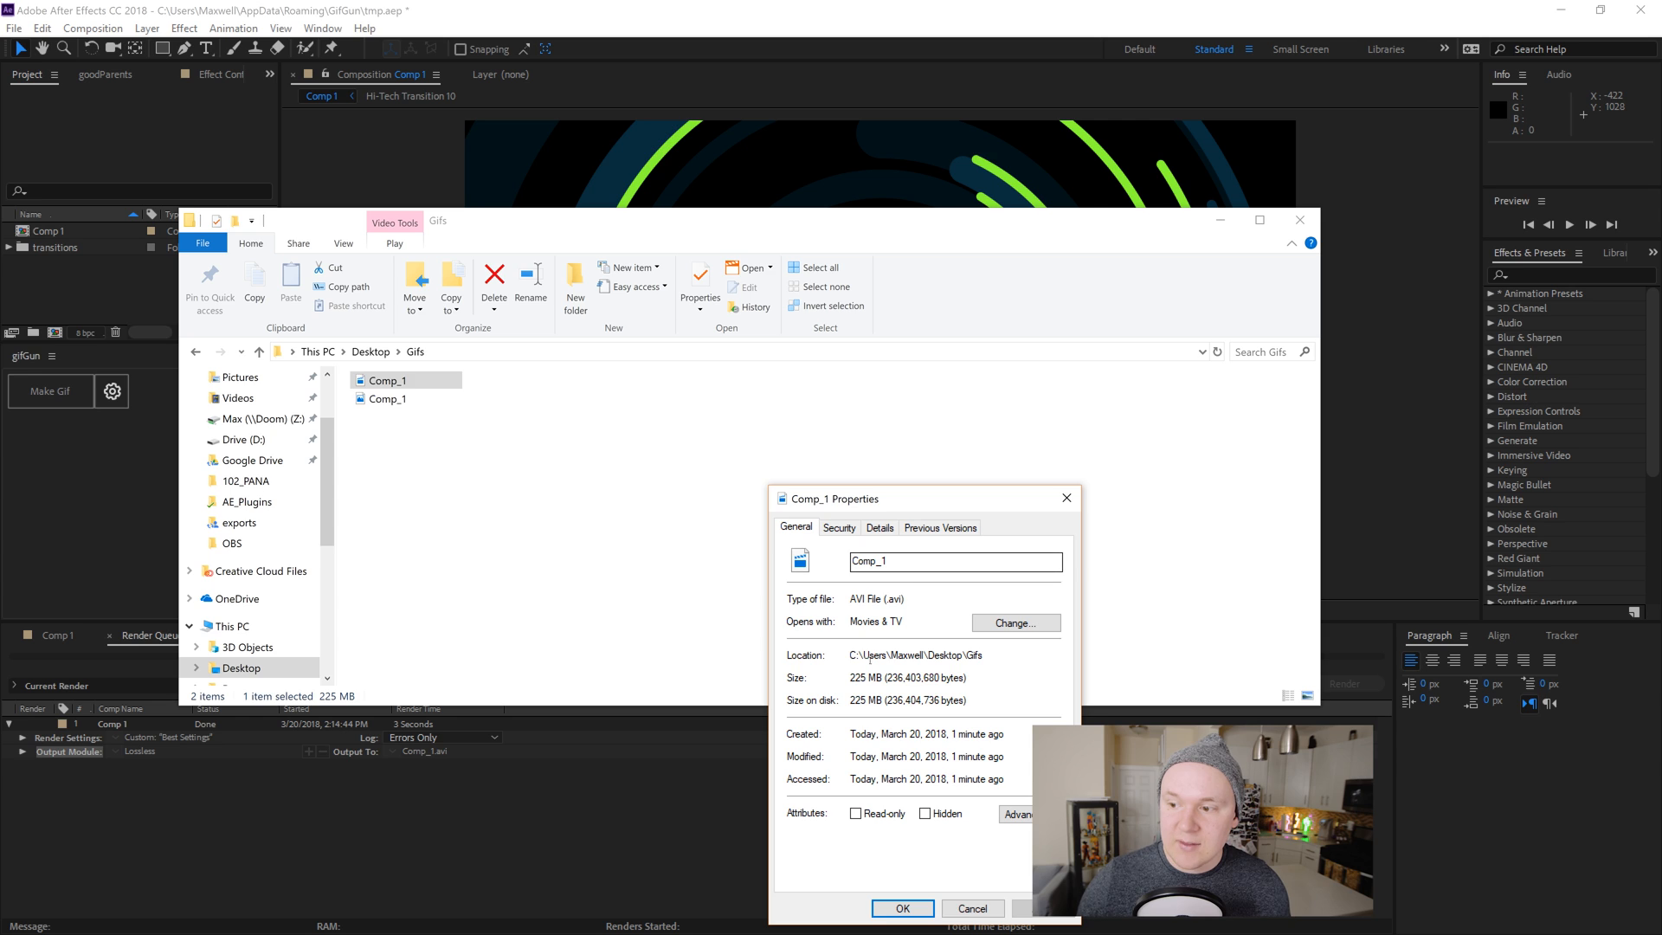
{"action": "left_click", "coordinate": [900, 909]}
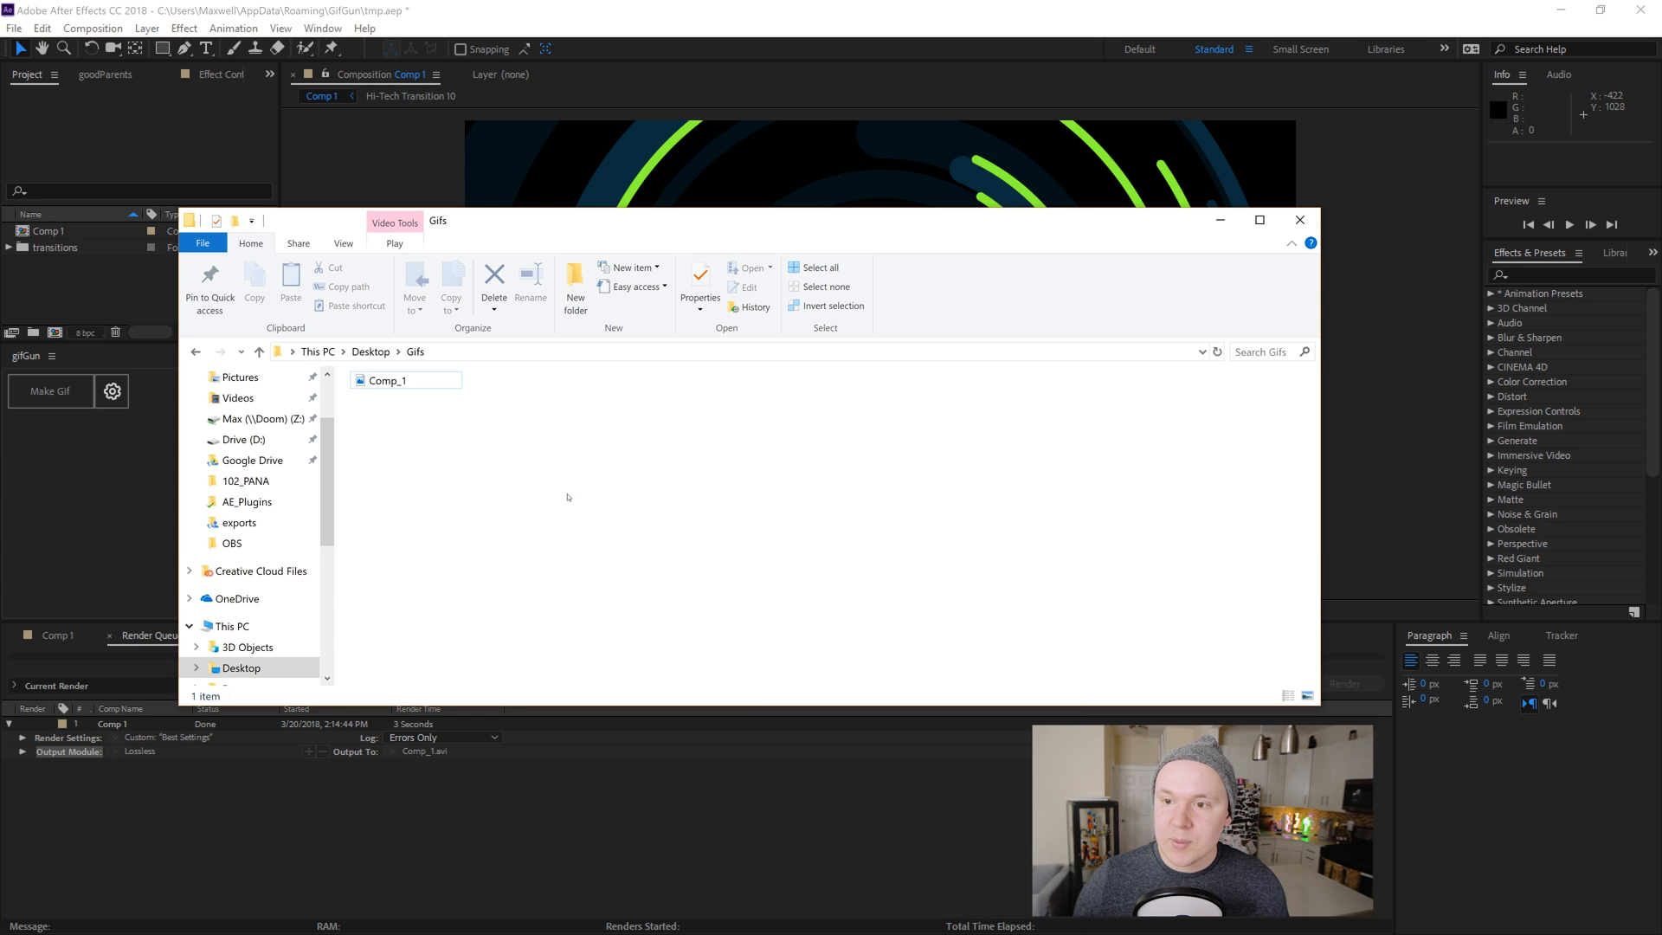
- Show the properties of the finished Comp_1 GIF, 9.66 MB
{"action": "right_click", "coordinate": [381, 379]}
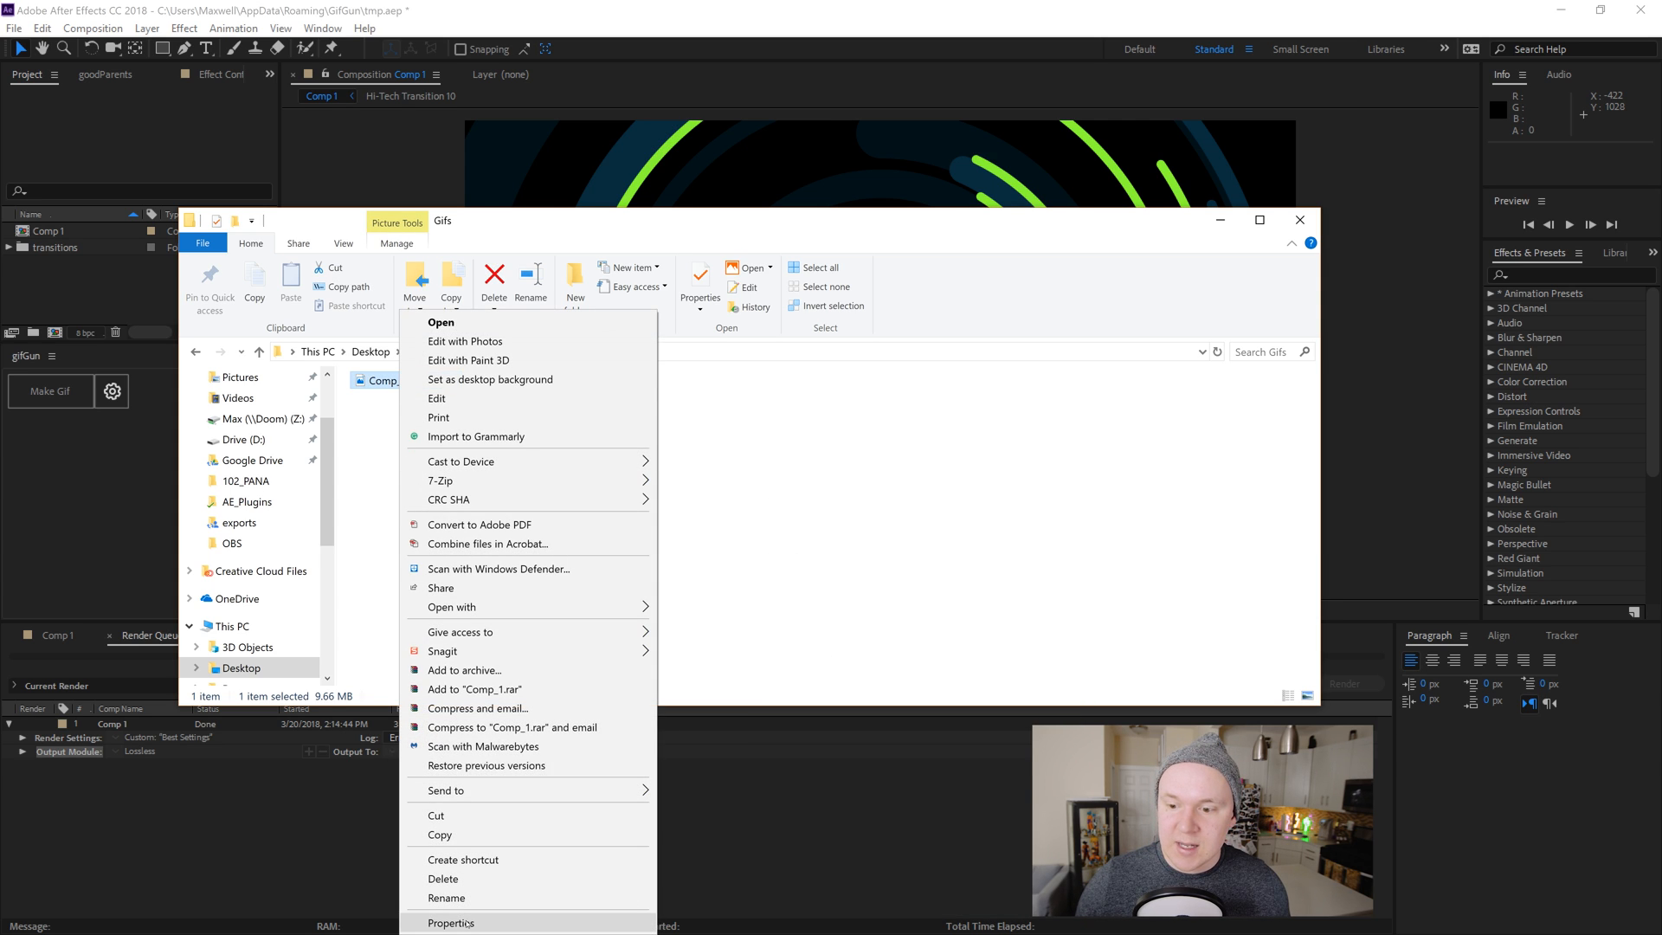
{"action": "left_click", "coordinate": [450, 923]}
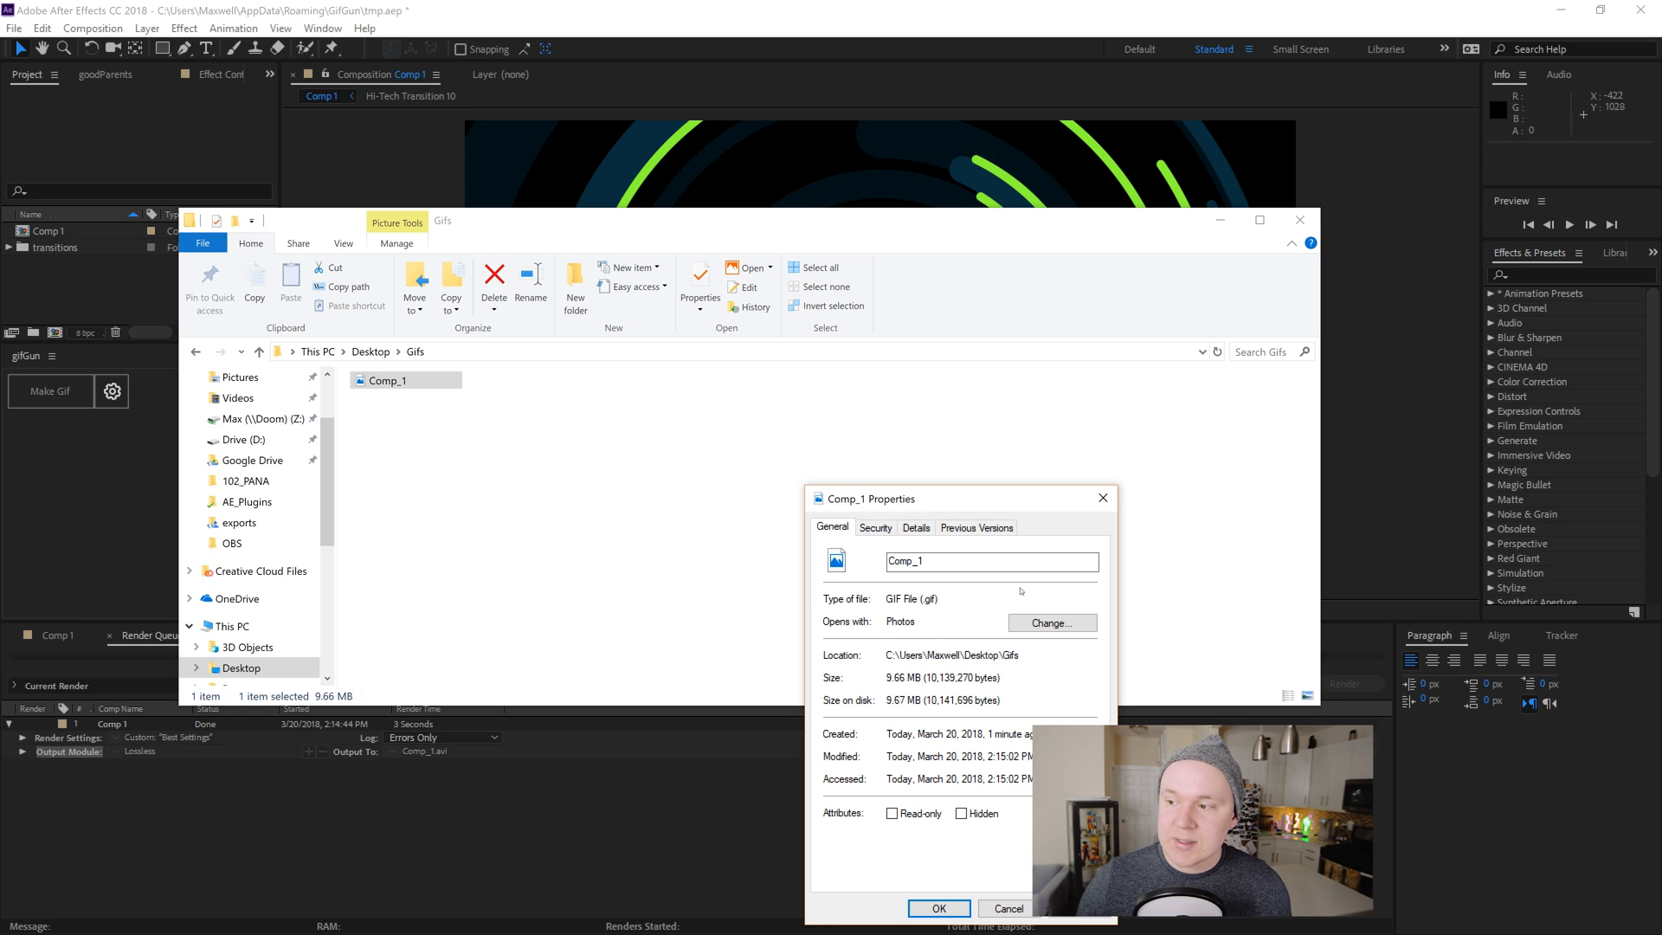